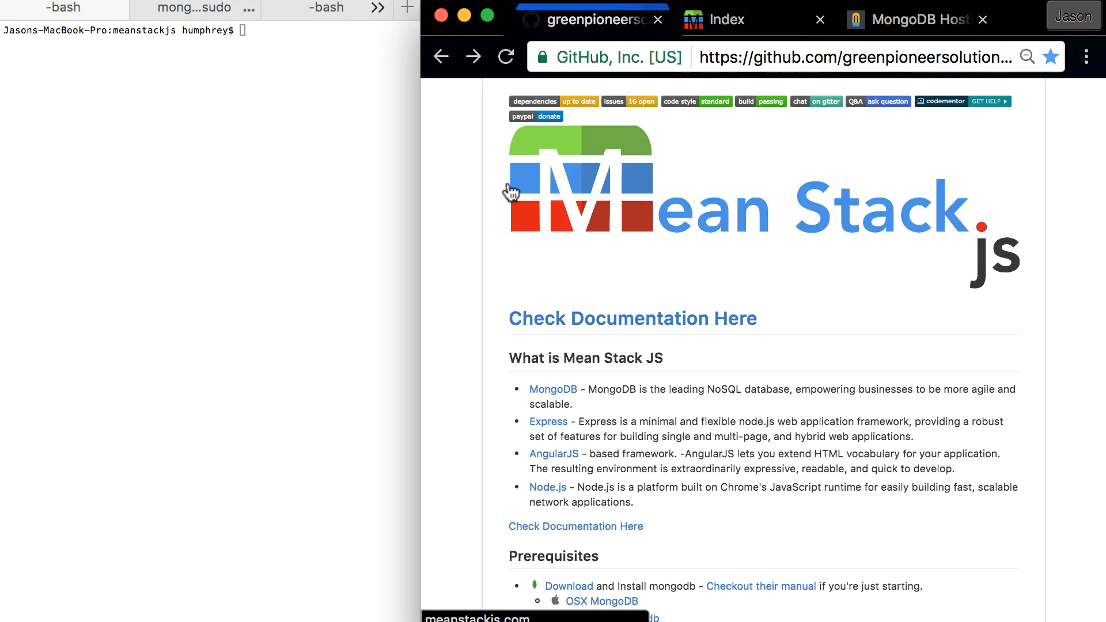
{"action": "mouse_move", "coordinate": [789, 311]}
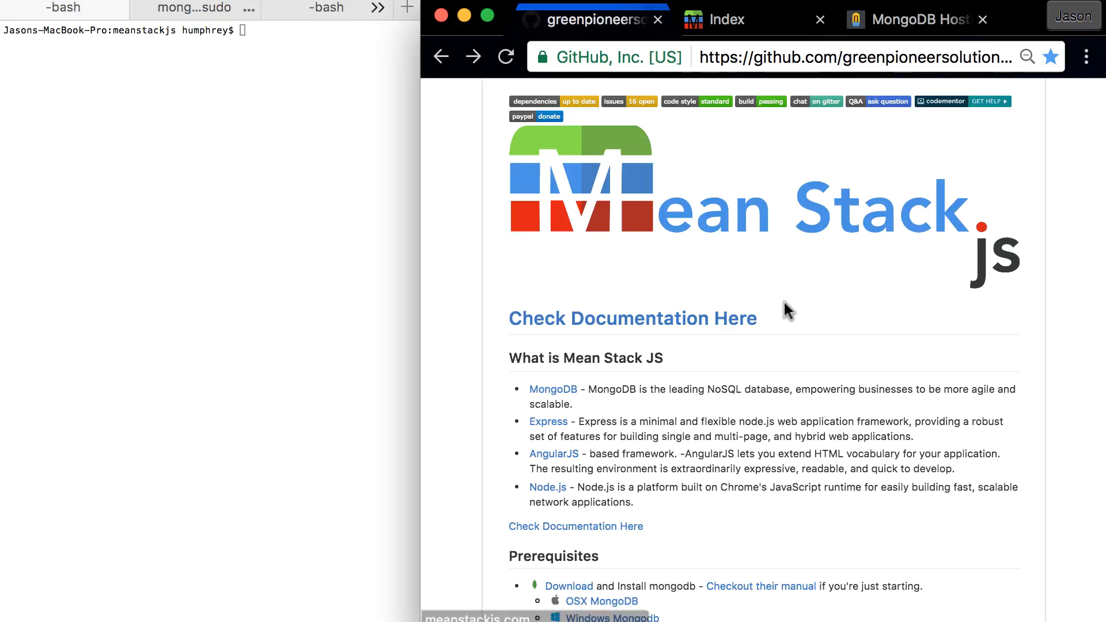
{"action": "mouse_move", "coordinate": [738, 327]}
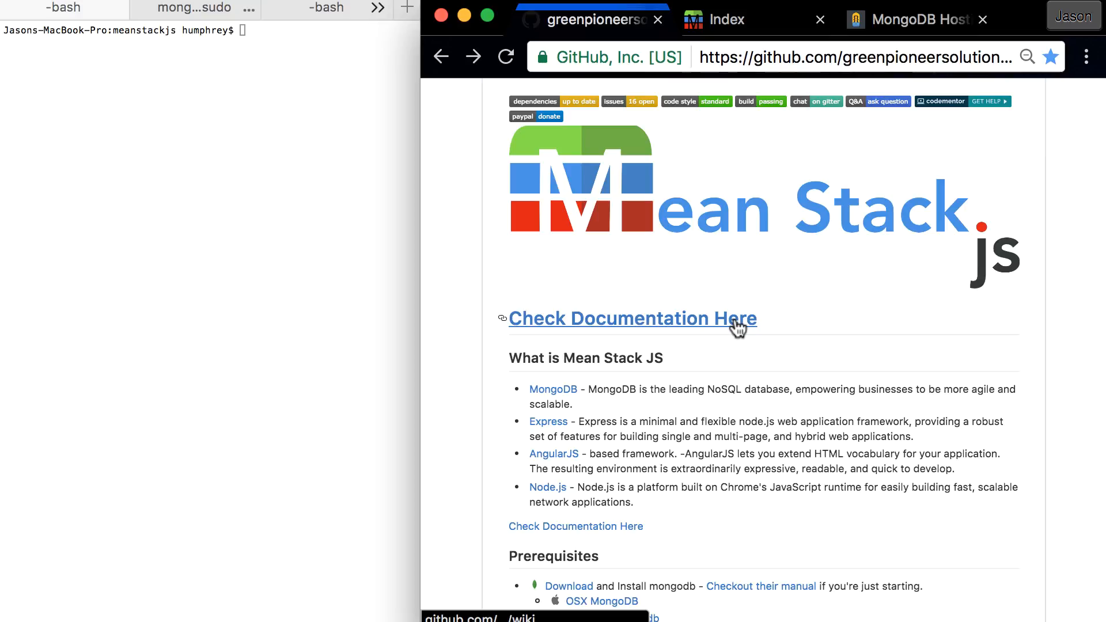
{"action": "mouse_move", "coordinate": [737, 243]}
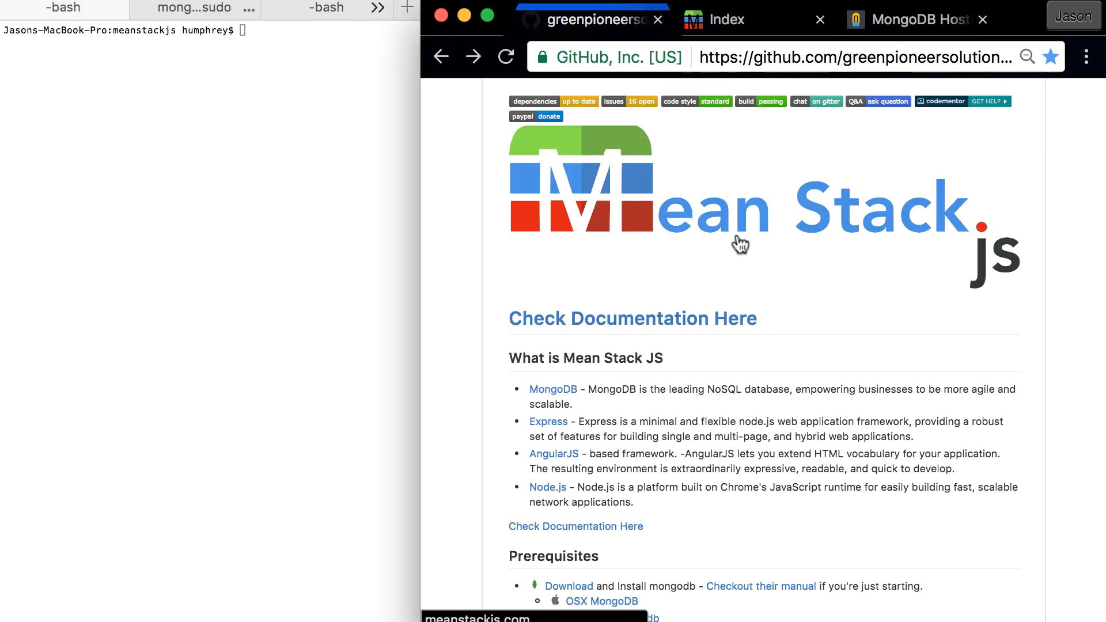
Scroll the Mean Stack JS README down to the Prerequisites list
{"action": "scroll", "scroll_direction": "down", "scroll_amount": 3}
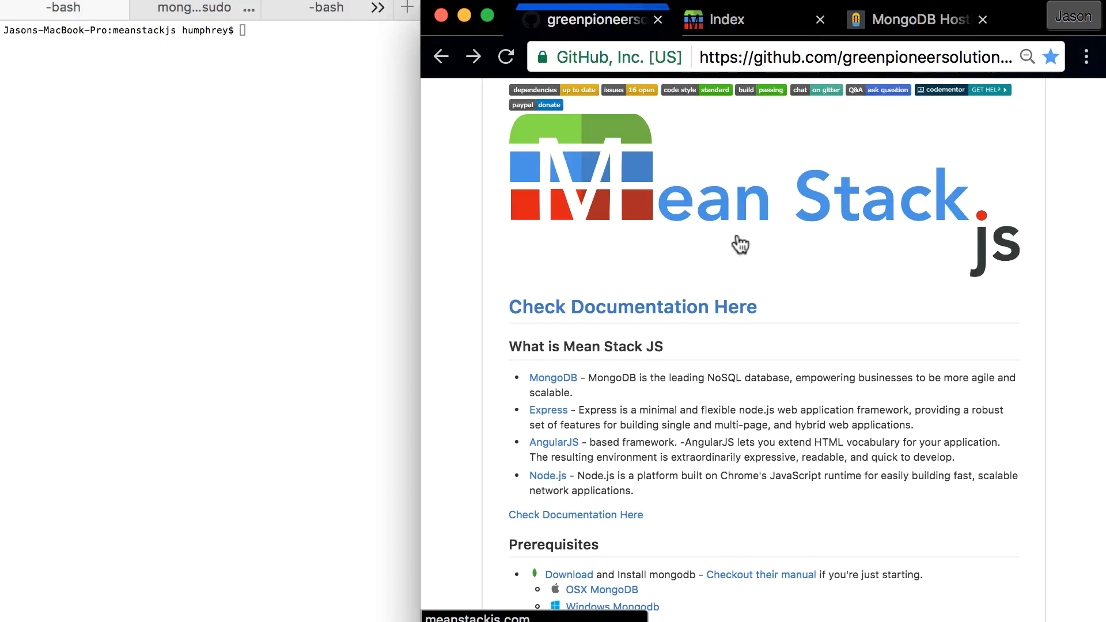
{"action": "scroll", "scroll_direction": "down", "scroll_amount": 3}
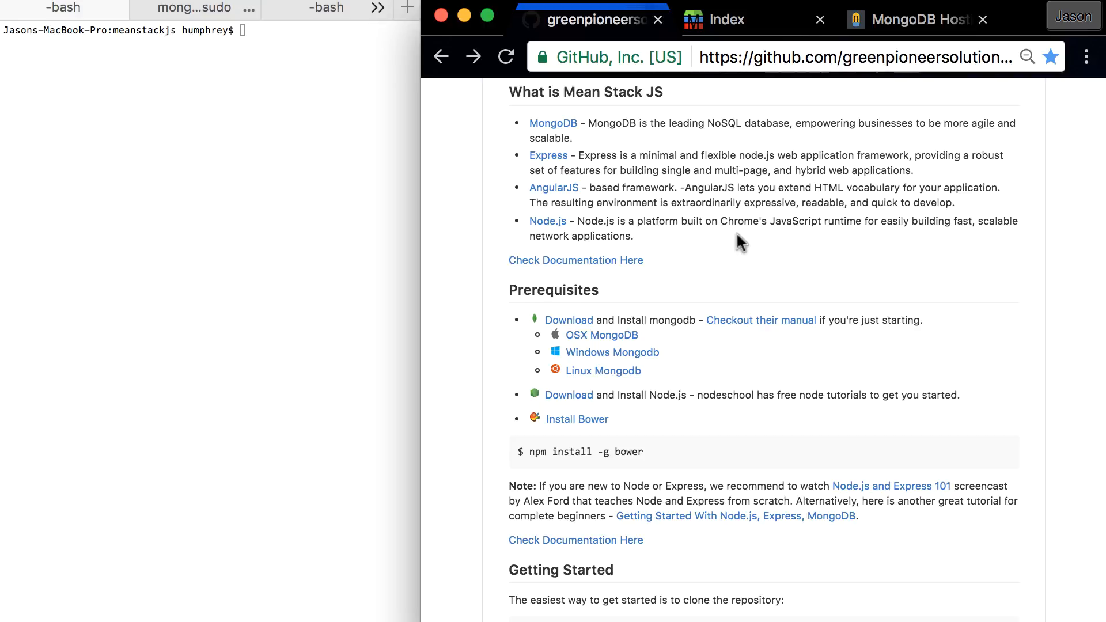
{"action": "mouse_move", "coordinate": [569, 320]}
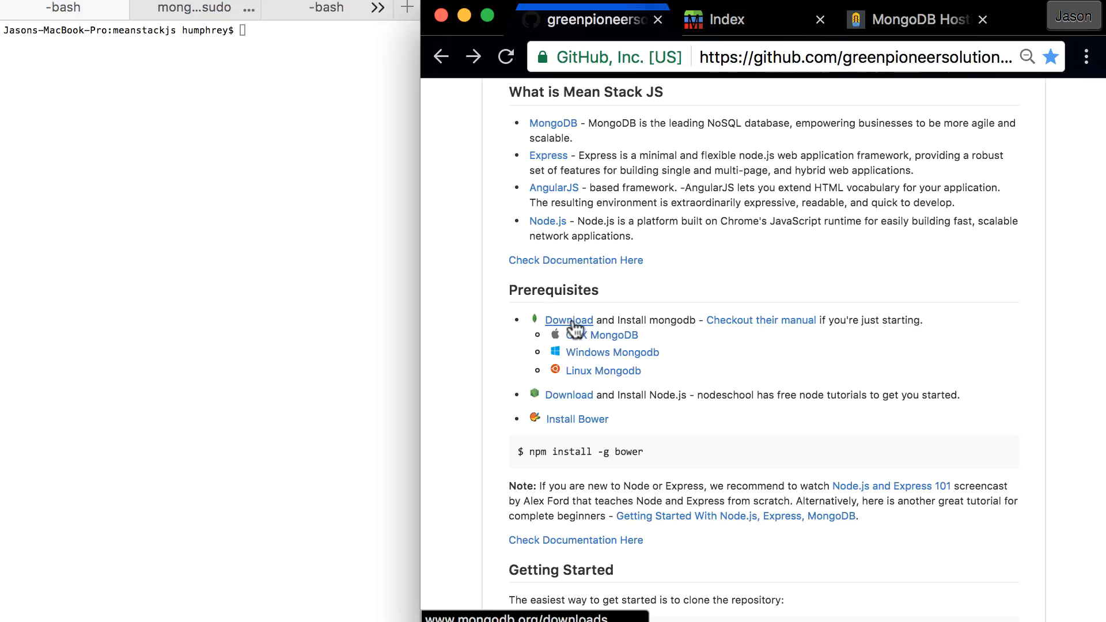
{"action": "mouse_move", "coordinate": [721, 319]}
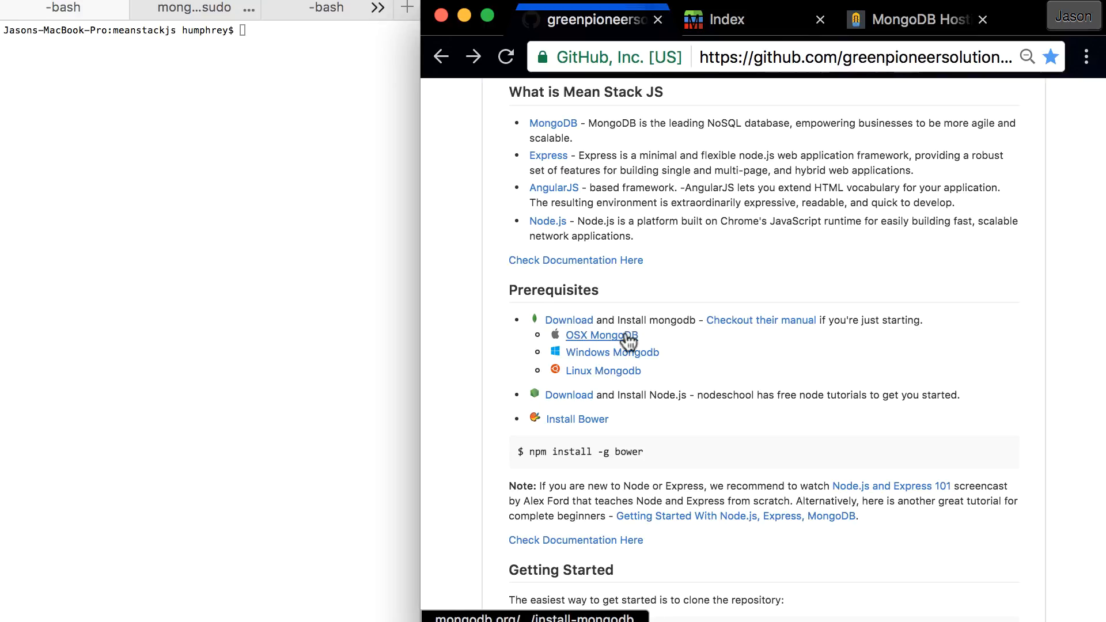
{"action": "mouse_move", "coordinate": [600, 335]}
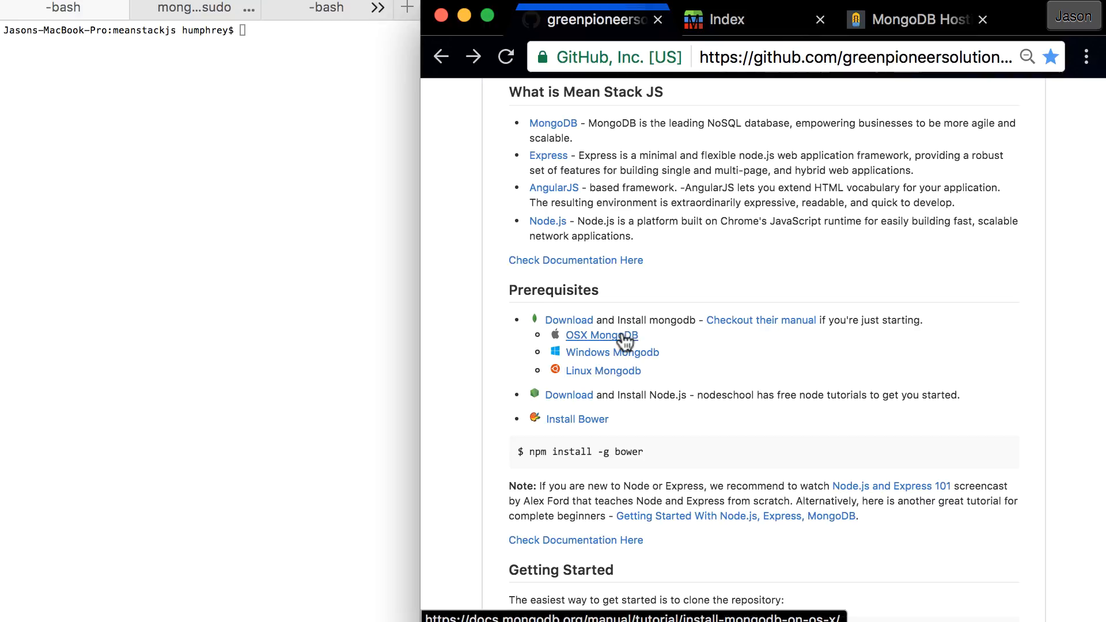
{"action": "mouse_move", "coordinate": [588, 333]}
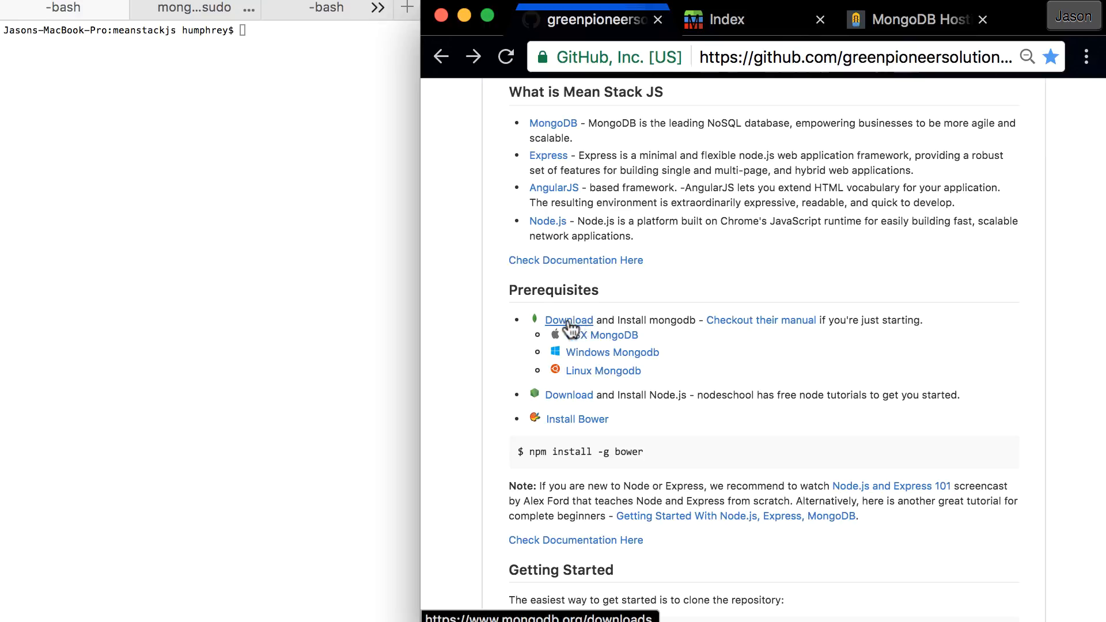
{"action": "mouse_move", "coordinate": [593, 345]}
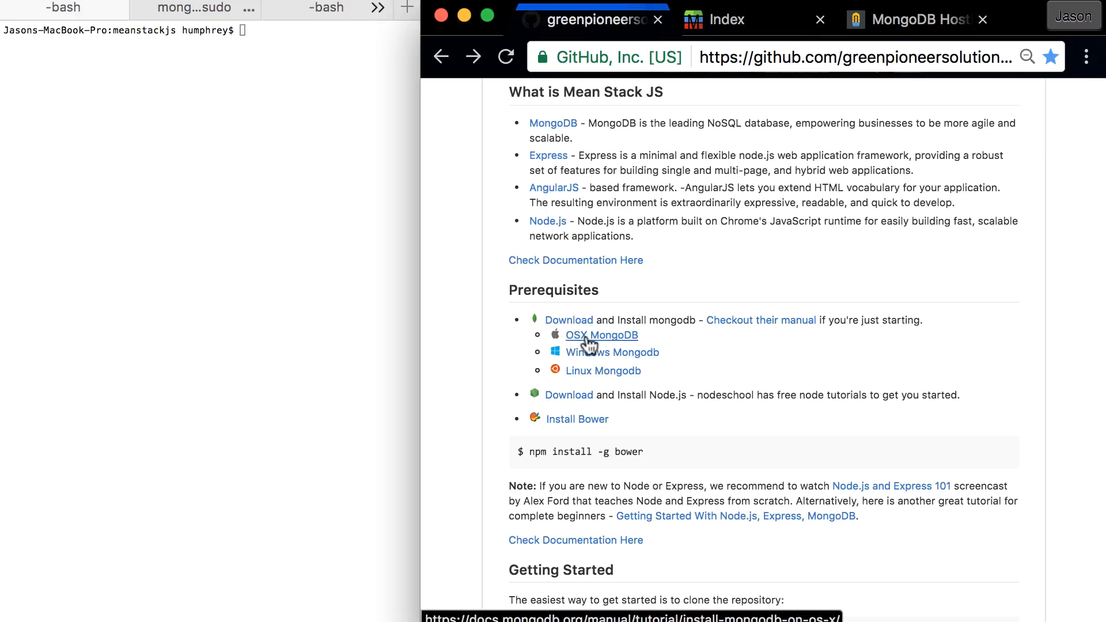
{"action": "mouse_move", "coordinate": [603, 371]}
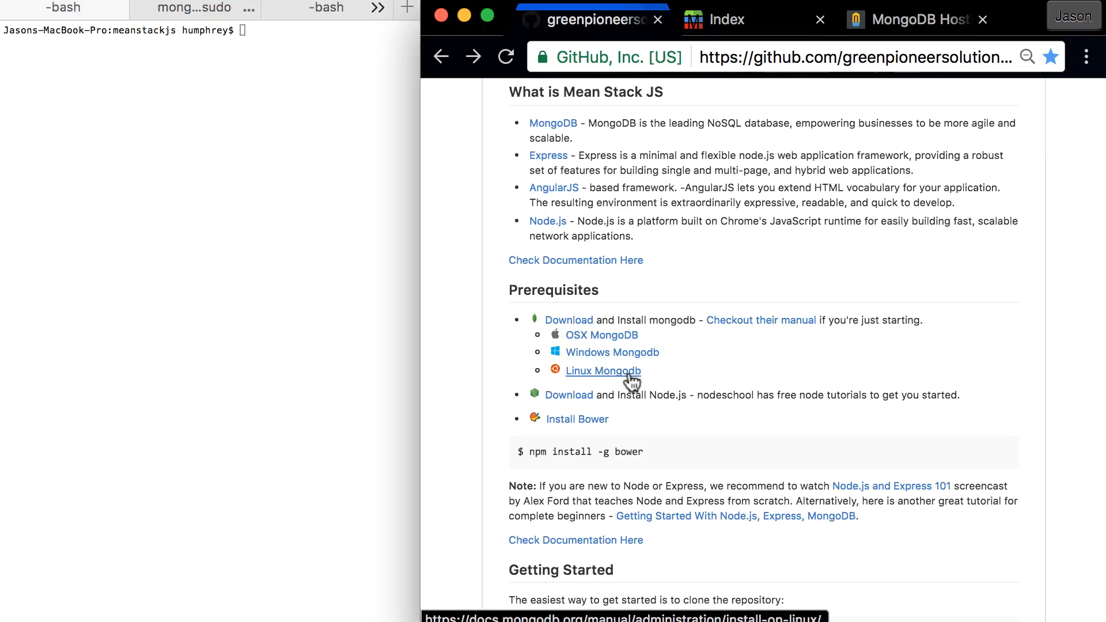
Switch to the mLab MongoDB hosting tab
{"action": "left_click", "coordinate": [910, 19]}
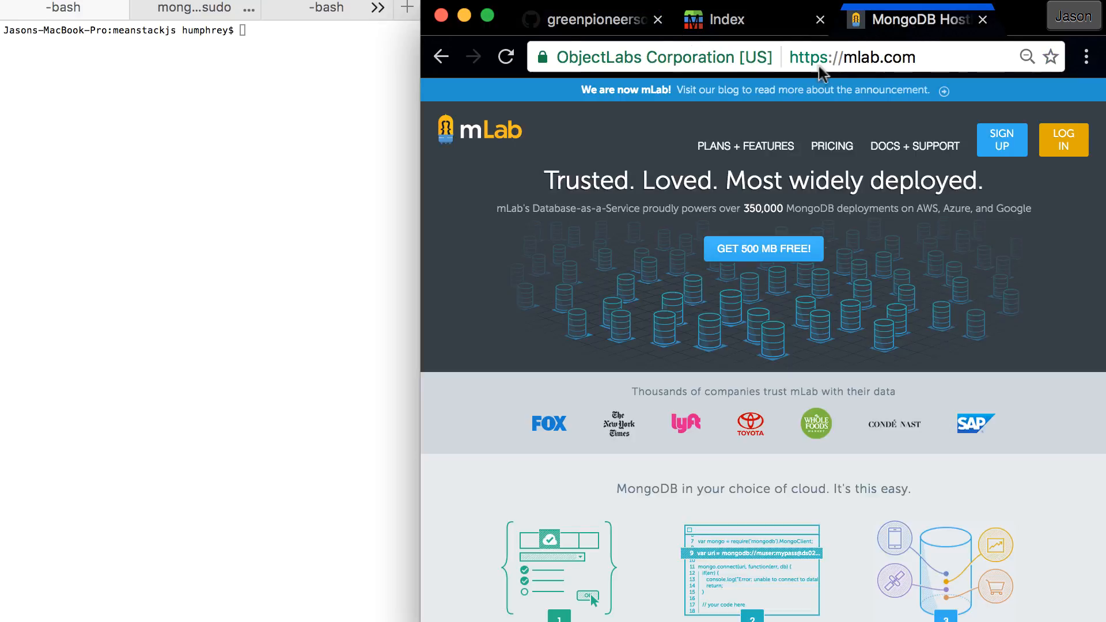
{"action": "mouse_move", "coordinate": [619, 202]}
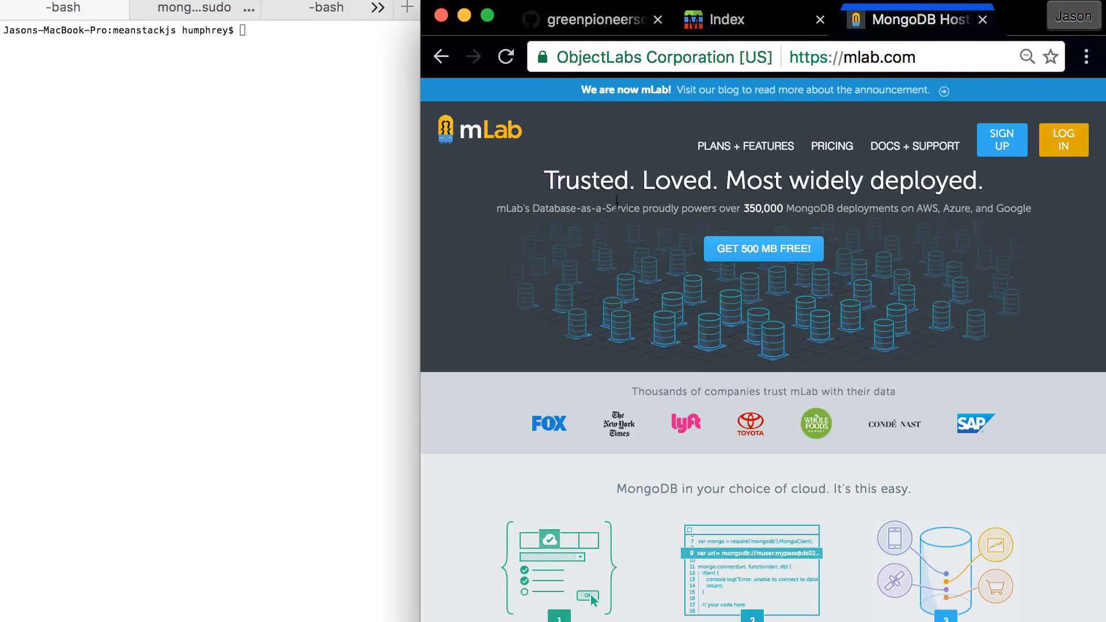
{"action": "mouse_move", "coordinate": [601, 236]}
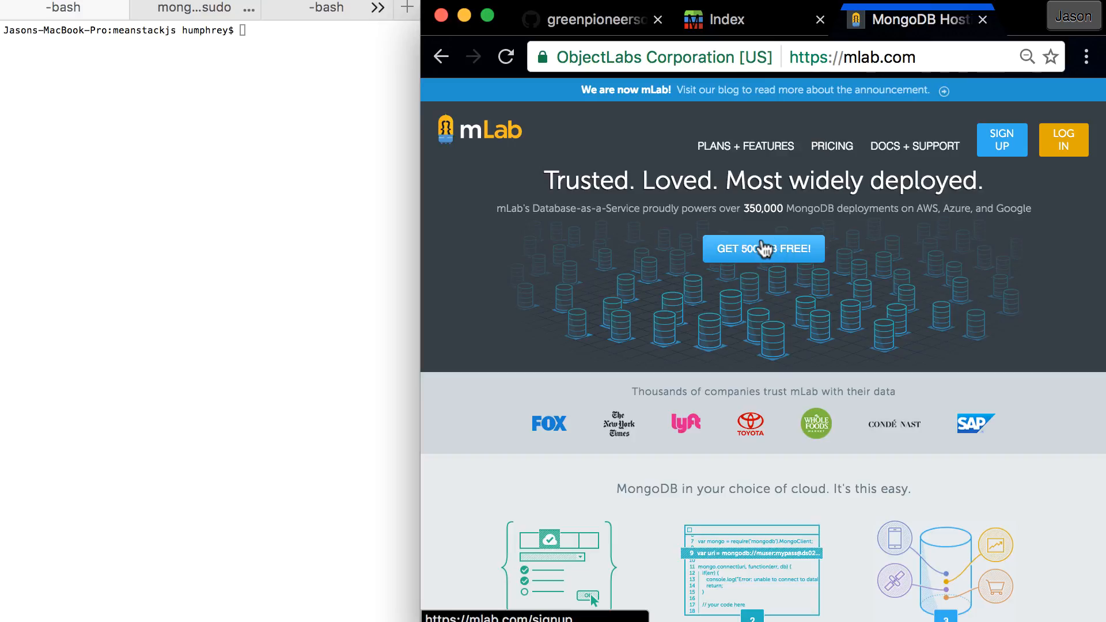
{"action": "mouse_move", "coordinate": [752, 255]}
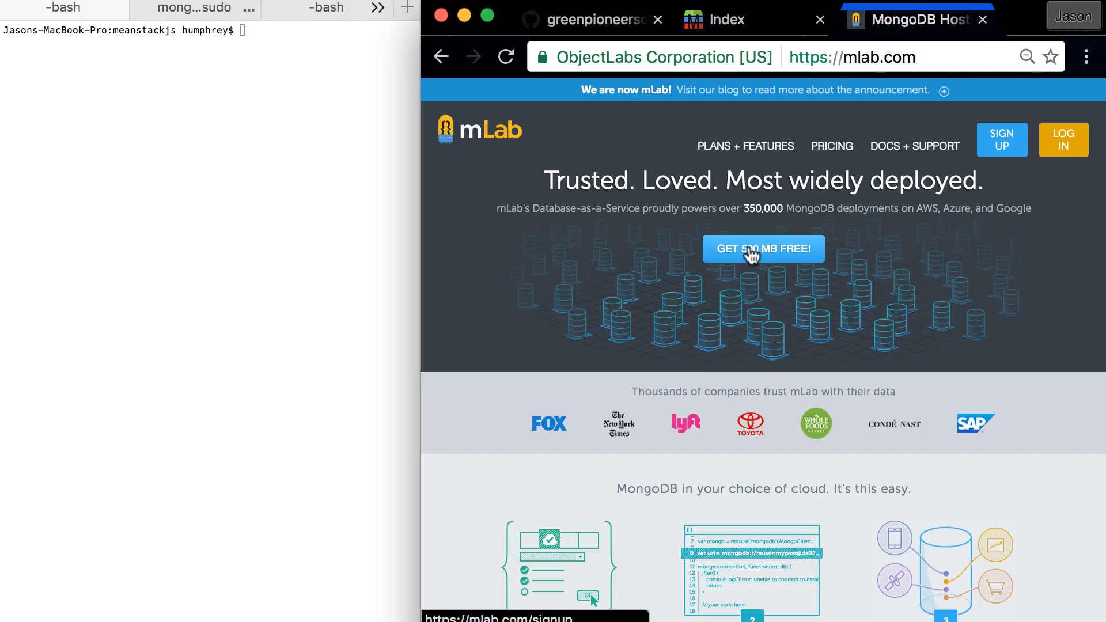
Return to the Mean Stack JS repository and scroll to Getting Started (clone, npm install, start)
{"action": "left_click", "coordinate": [593, 19]}
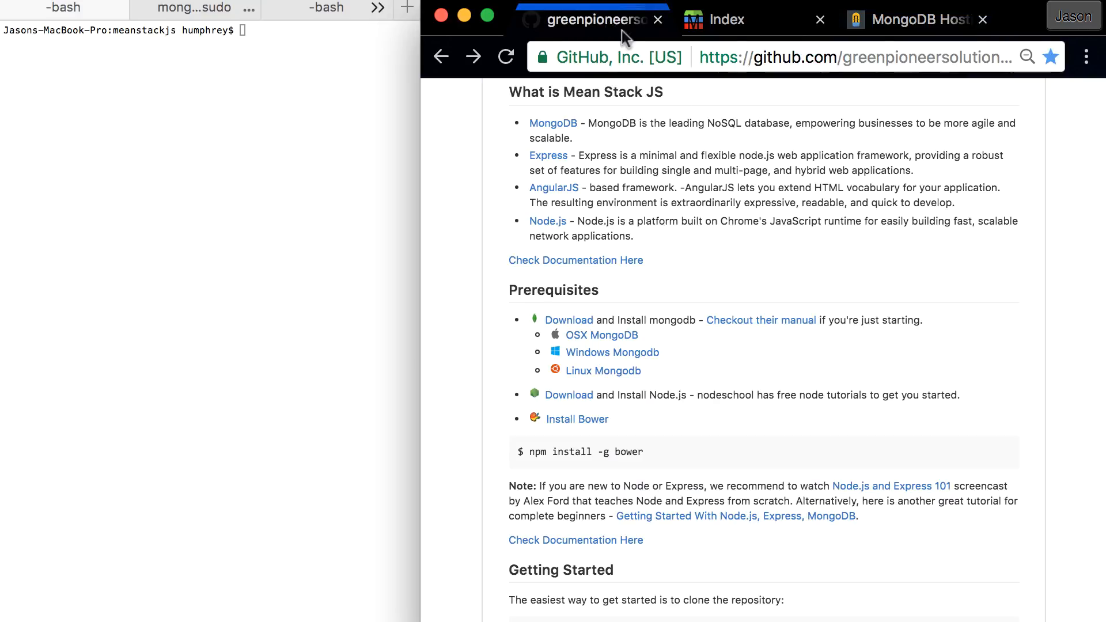
{"action": "scroll", "scroll_direction": "down", "scroll_amount": 3}
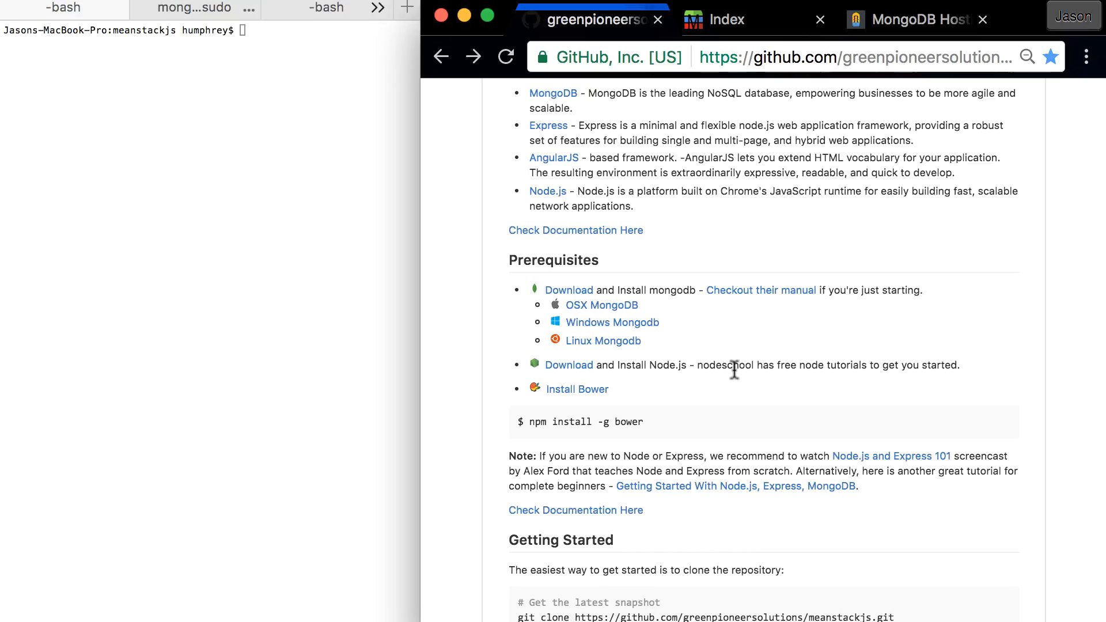
{"action": "mouse_move", "coordinate": [568, 365]}
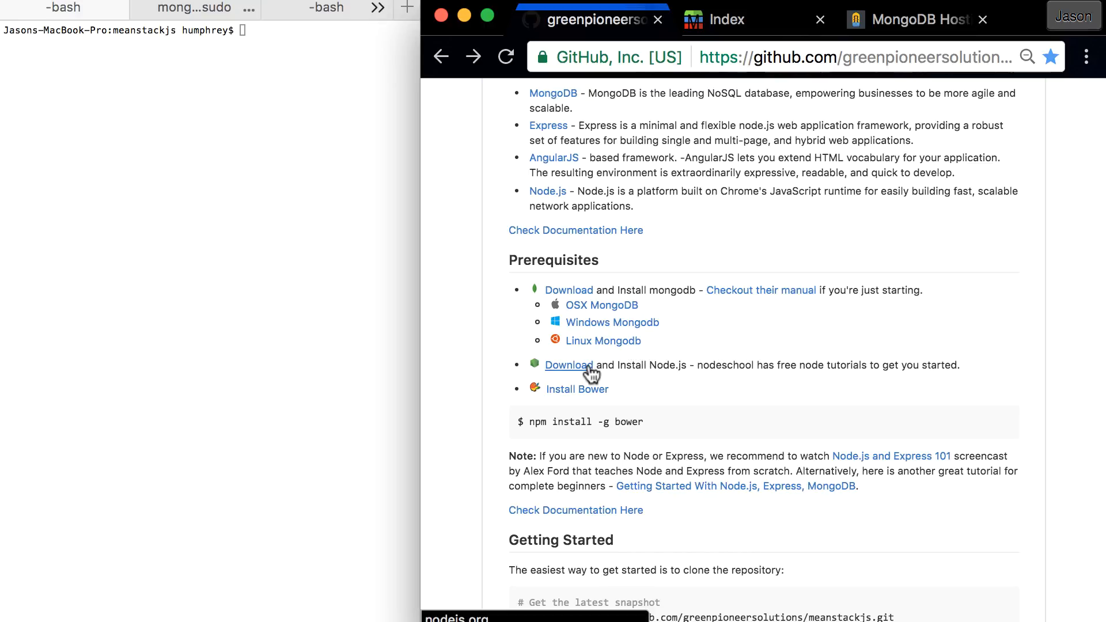
{"action": "mouse_move", "coordinate": [629, 385]}
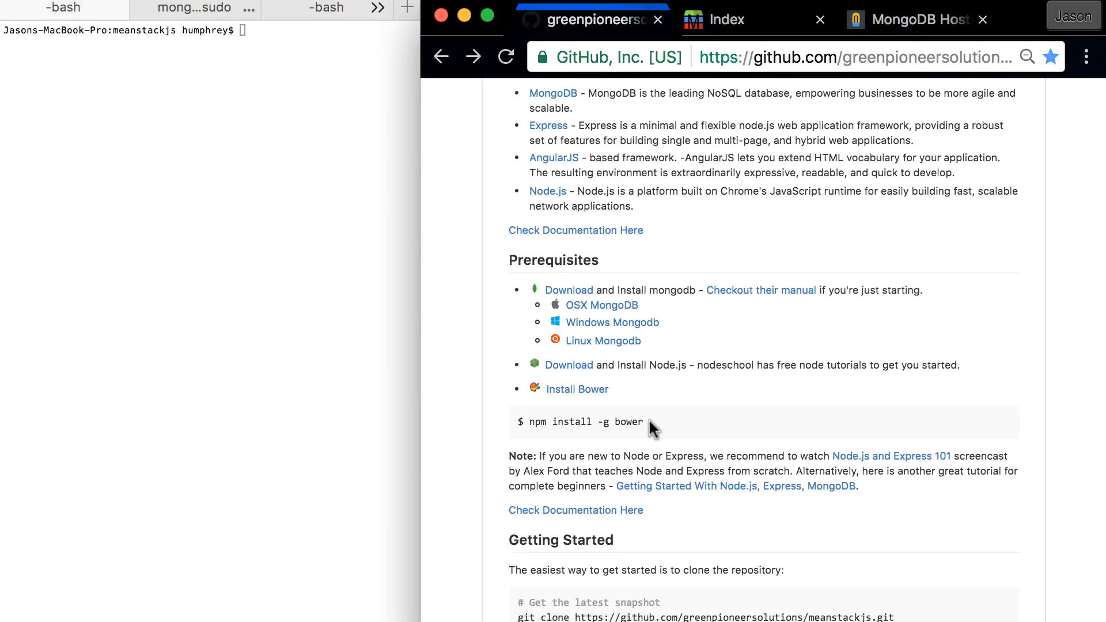
{"action": "mouse_move", "coordinate": [557, 449]}
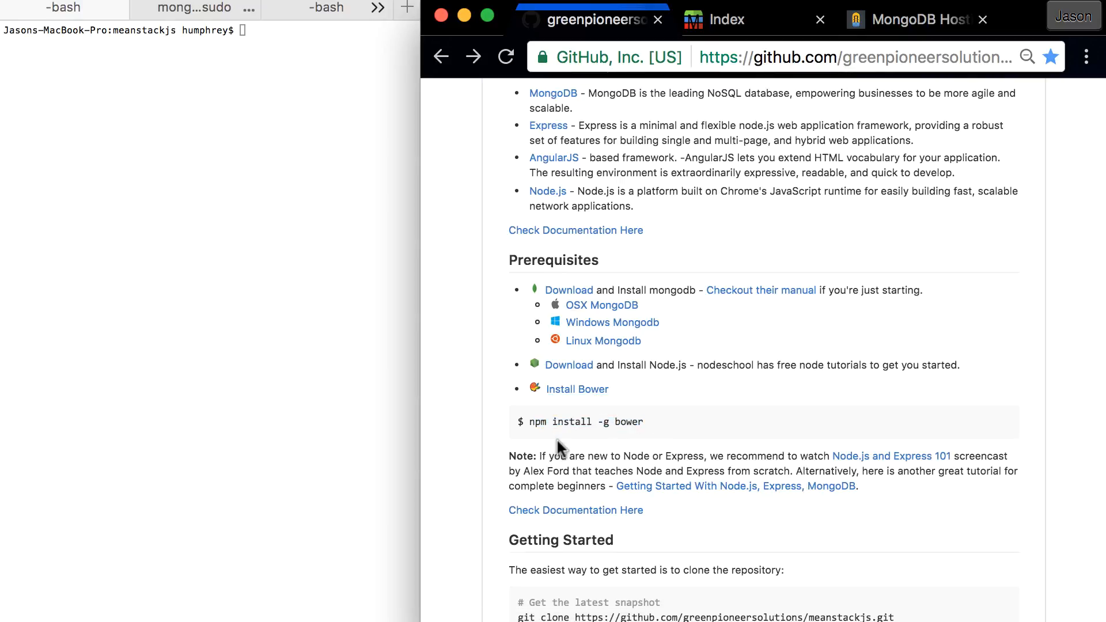
{"action": "scroll", "scroll_direction": "down", "scroll_amount": 3}
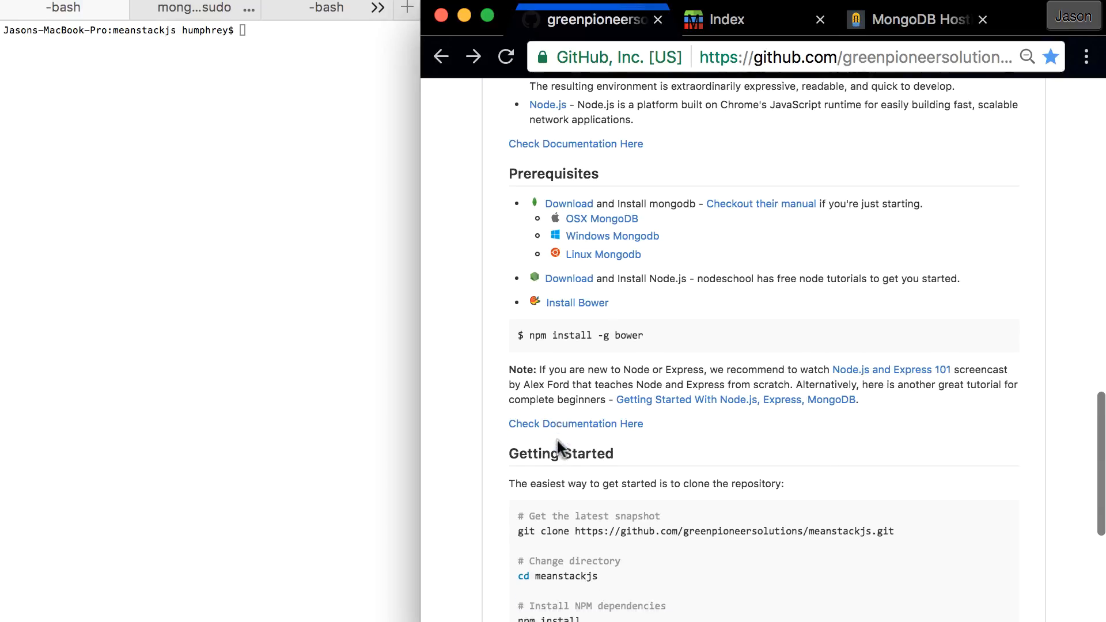
{"action": "scroll", "scroll_direction": "down", "scroll_amount": 3}
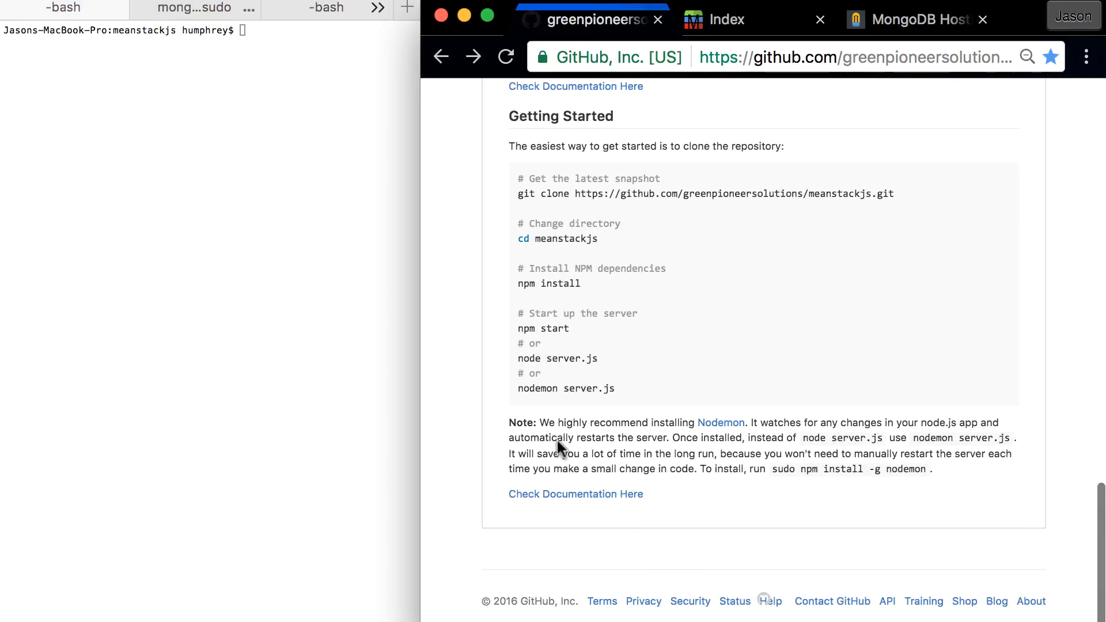
{"action": "mouse_move", "coordinate": [519, 194]}
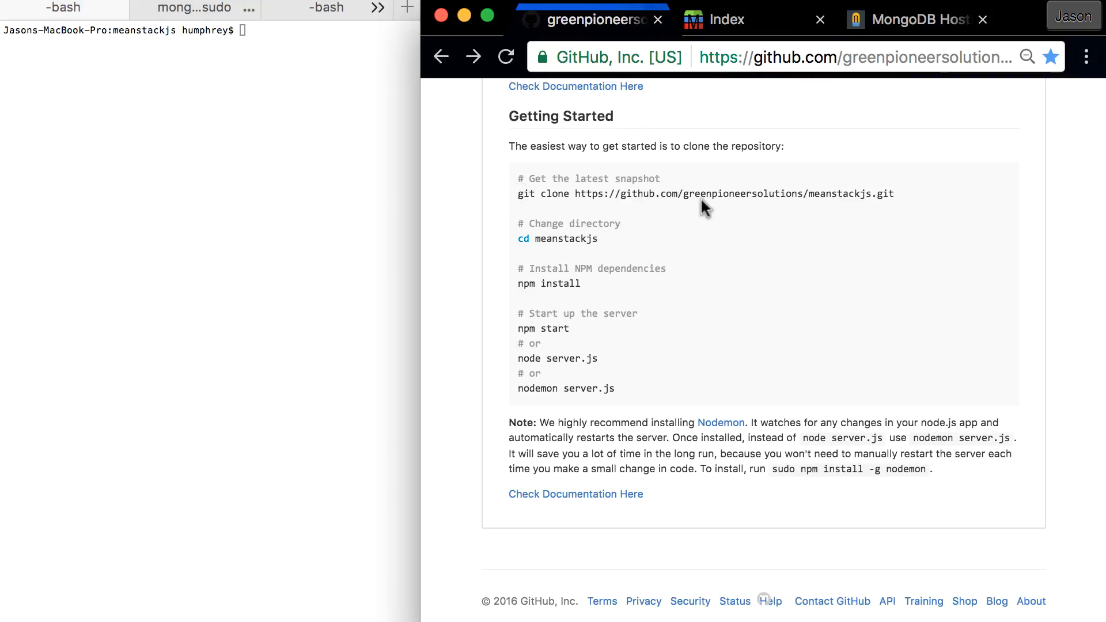
{"action": "mouse_move", "coordinate": [322, 178]}
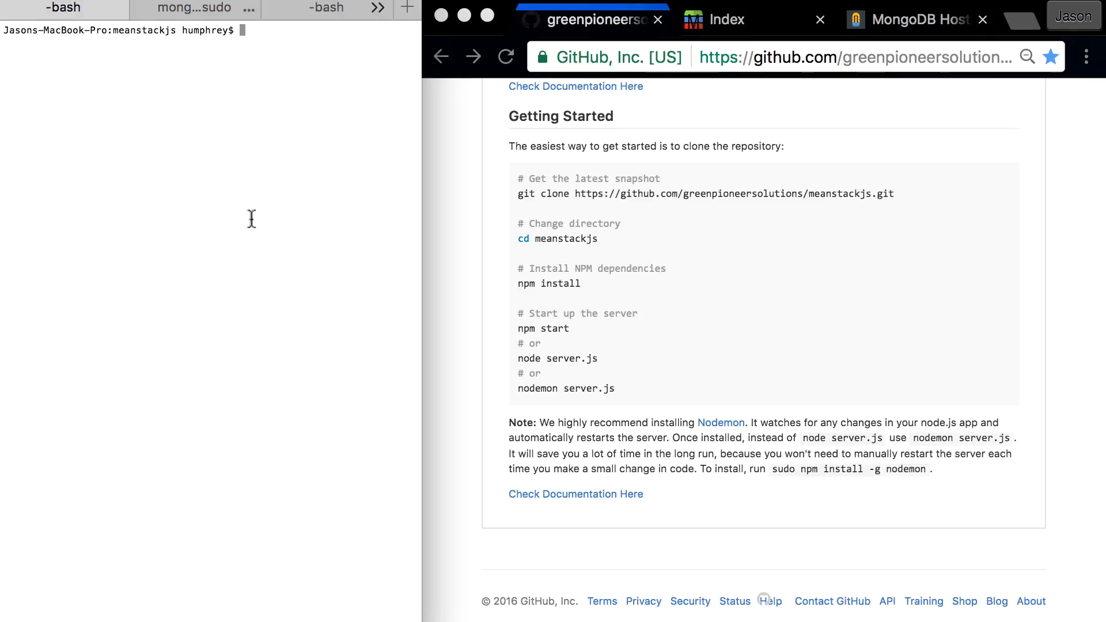
Run npm install, then npm start to launch the server on port 3000
{"action": "type", "text": "npm"}
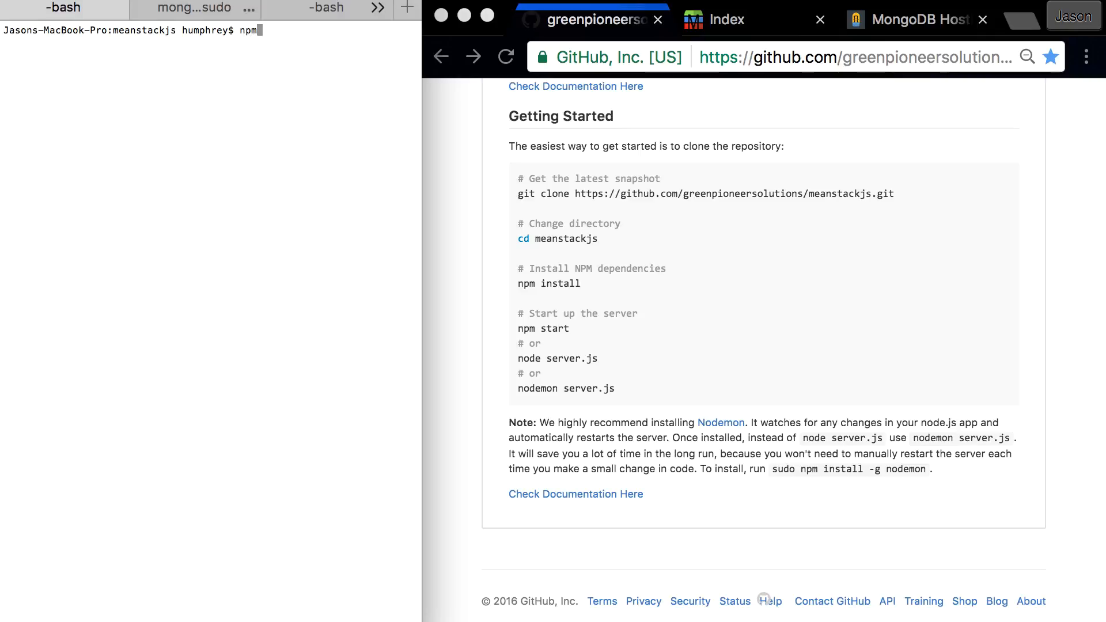
{"action": "type", "text": "instal"}
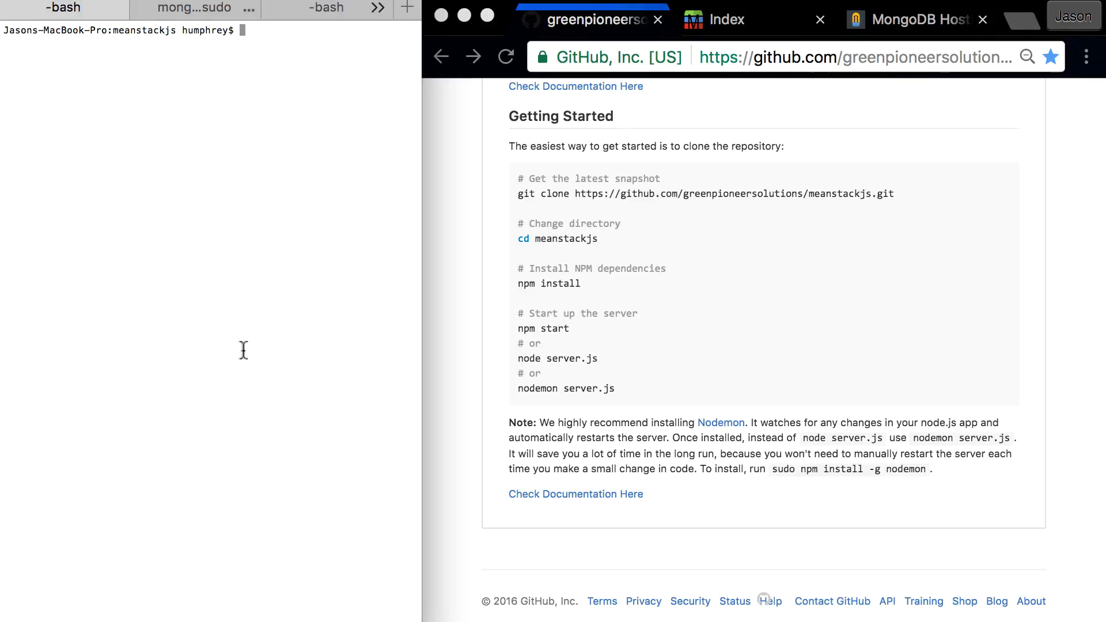
{"action": "type", "text": "n"}
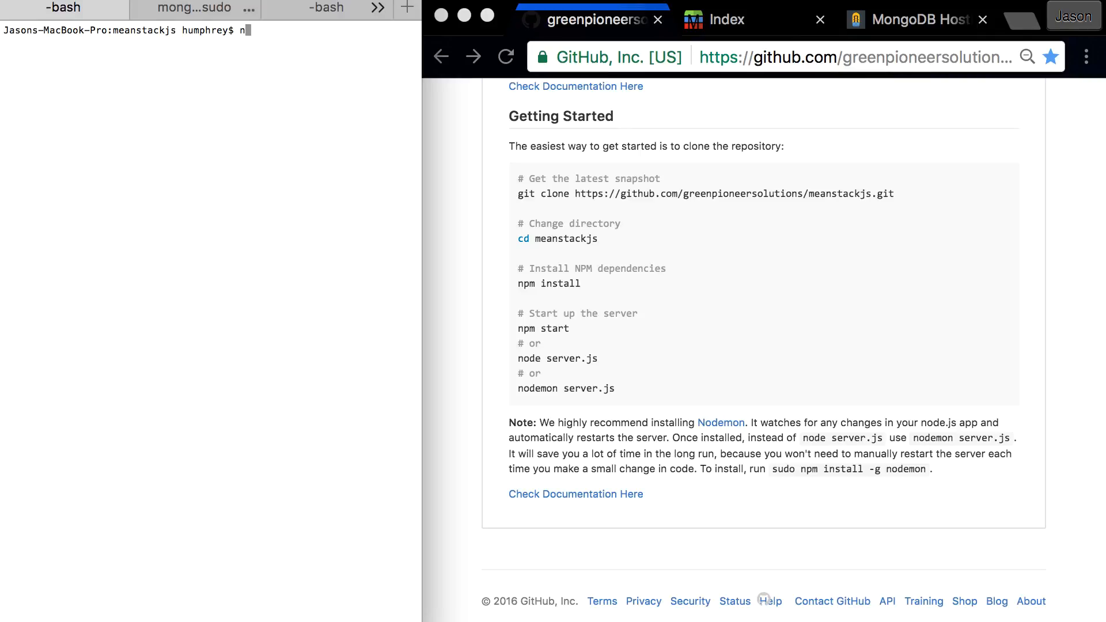
{"action": "type", "text": "pm start"}
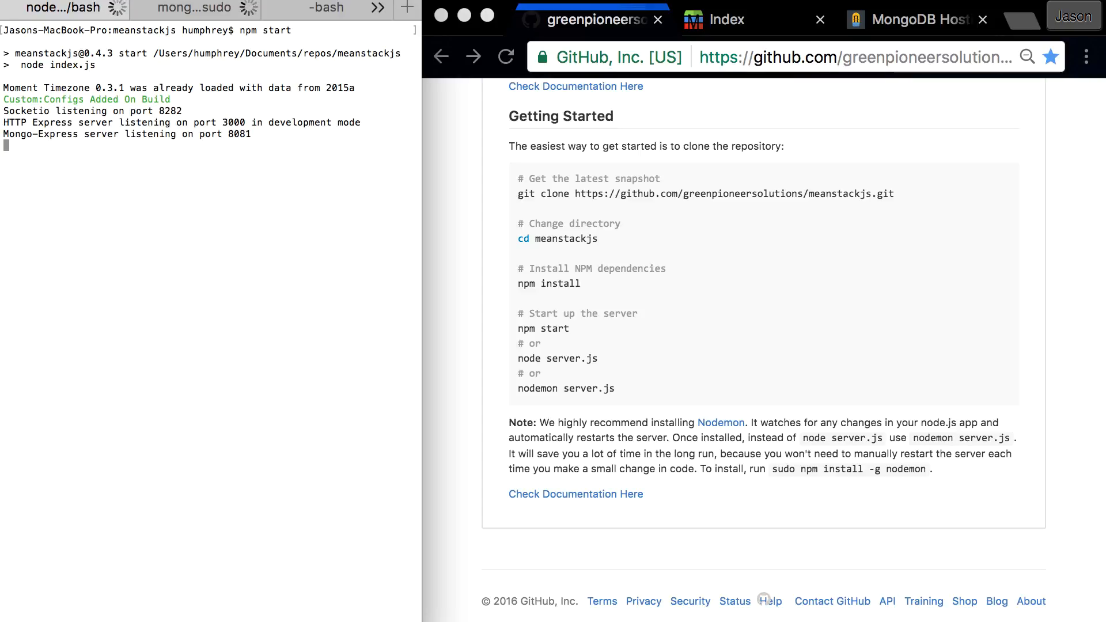
{"action": "mouse_move", "coordinate": [679, 109]}
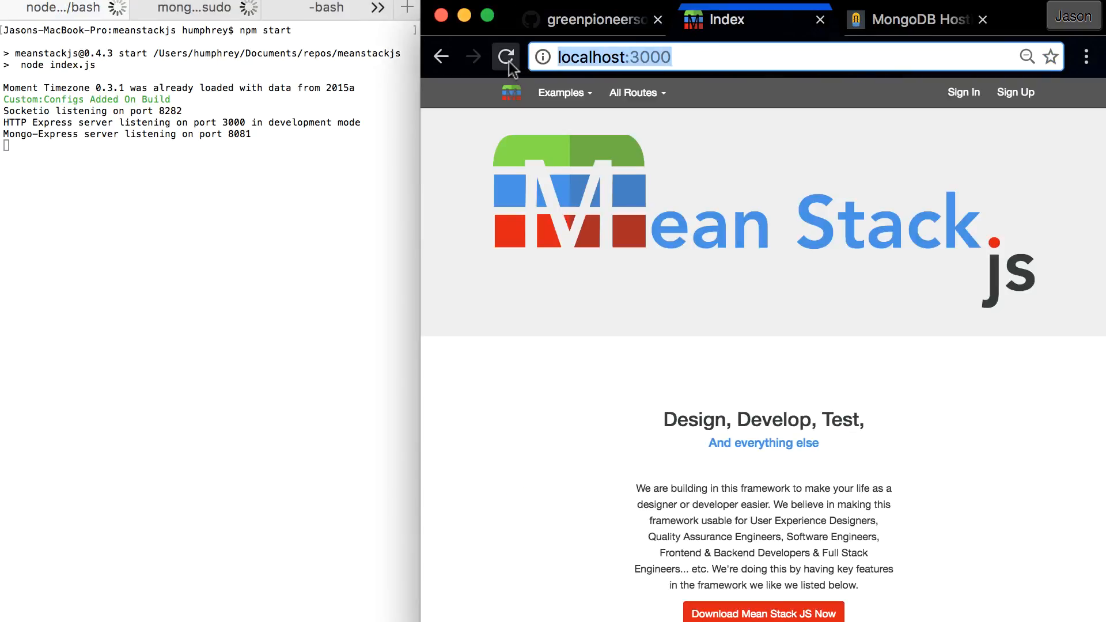
Reload localhost:3000, go to the blog create page, and pick the saved sign-in email
{"action": "left_click", "coordinate": [505, 56]}
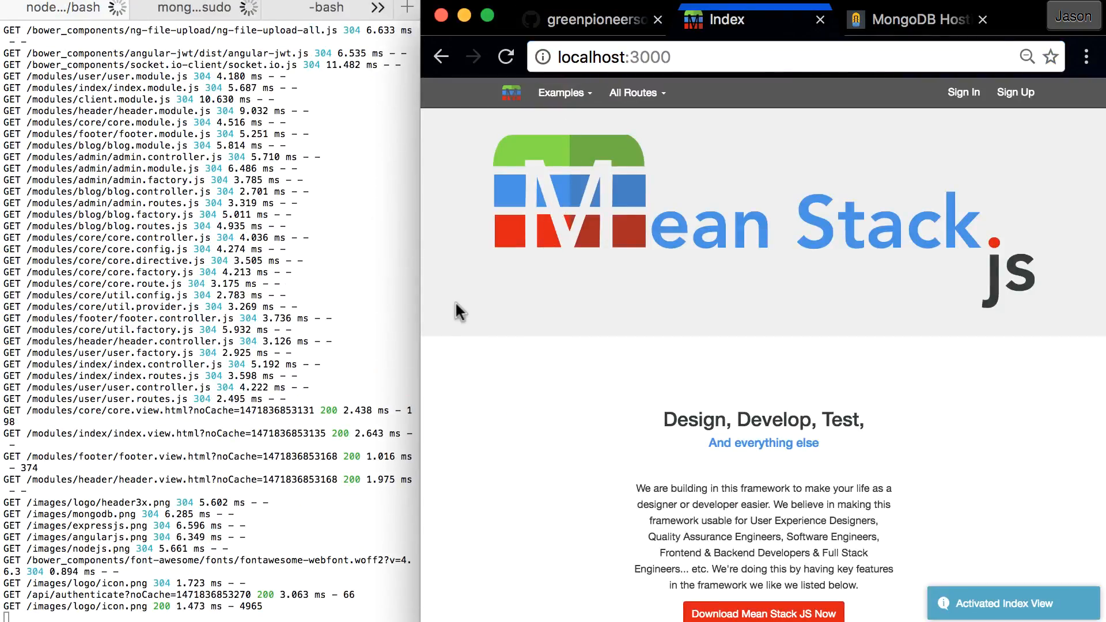
{"action": "mouse_move", "coordinate": [860, 117]}
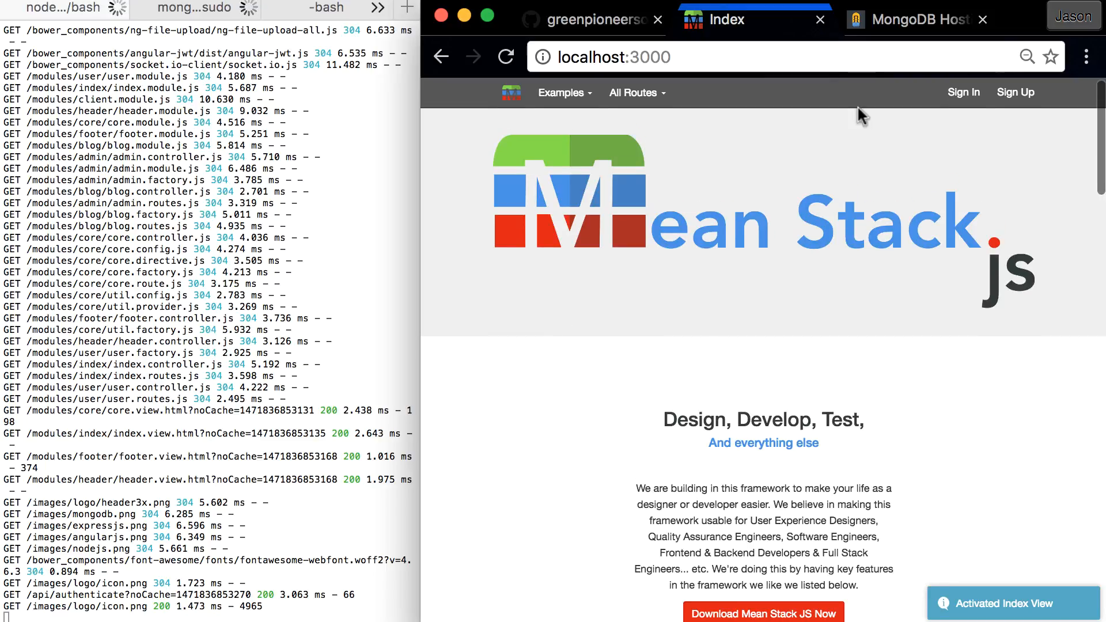
{"action": "left_click", "coordinate": [964, 91]}
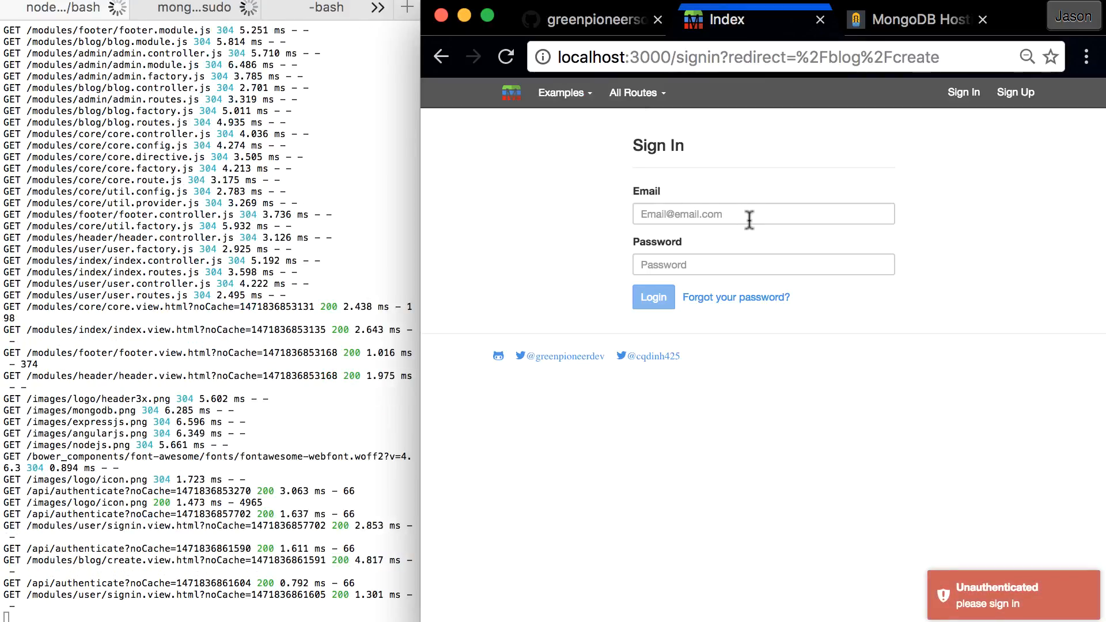
{"action": "left_click", "coordinate": [763, 213]}
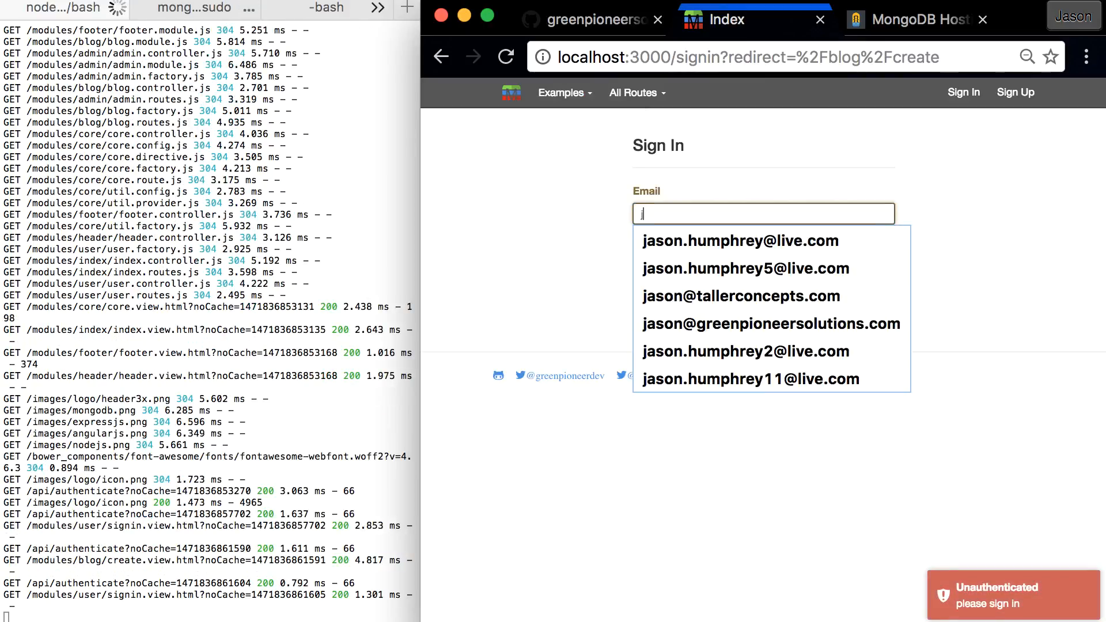
{"action": "left_click", "coordinate": [741, 241]}
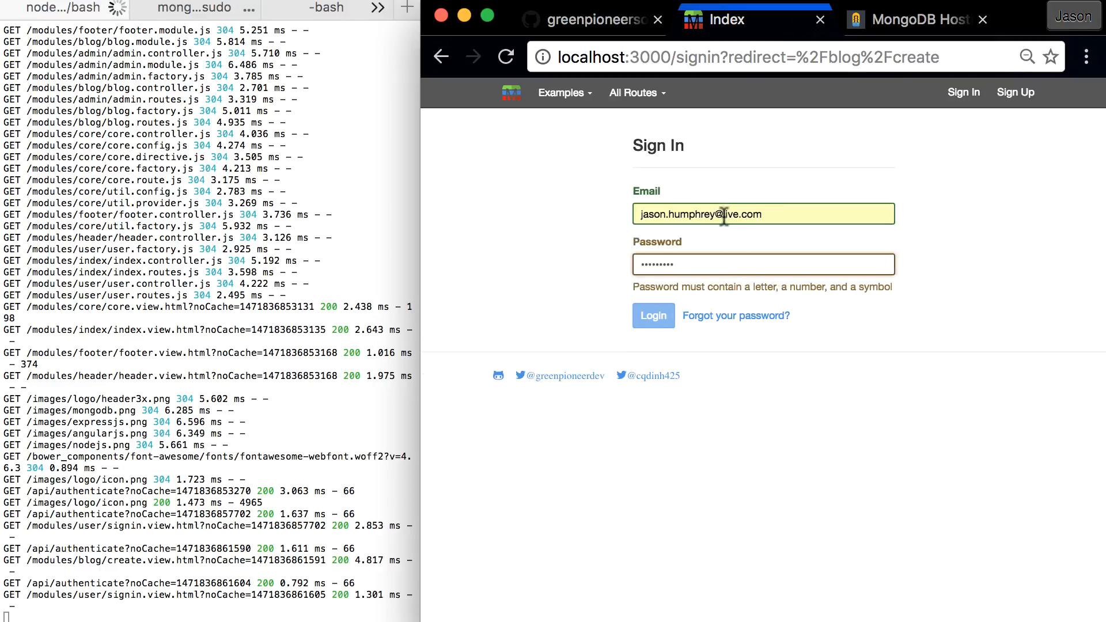
Correct the password, log in, and dismiss the password manager's save prompt
{"action": "left_click", "coordinate": [652, 316]}
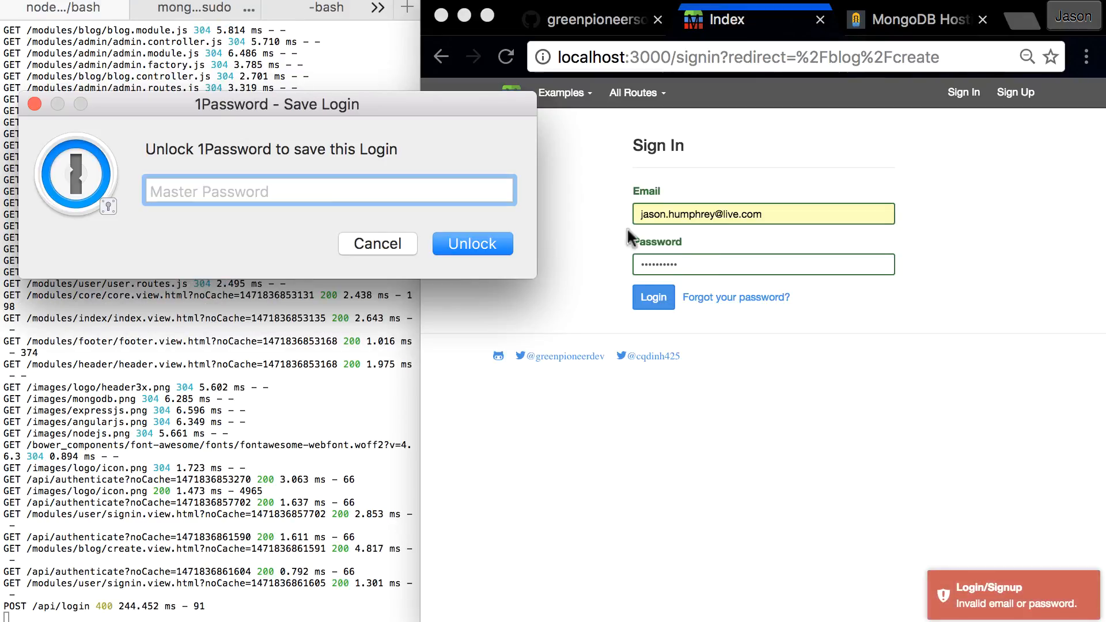
{"action": "left_click", "coordinate": [377, 243]}
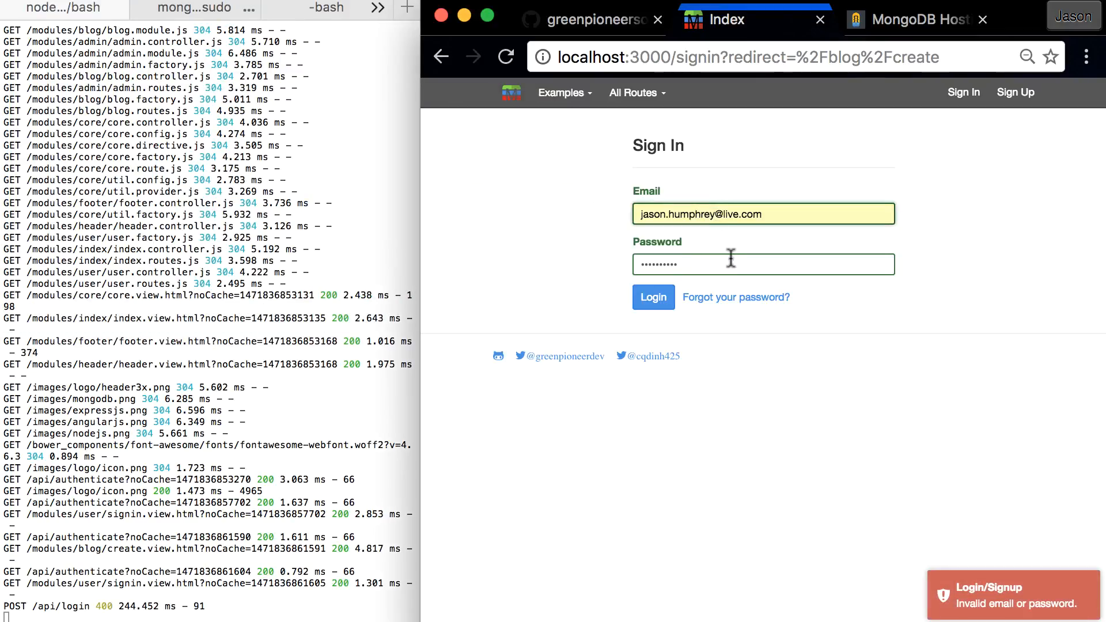
{"action": "left_click", "coordinate": [651, 298]}
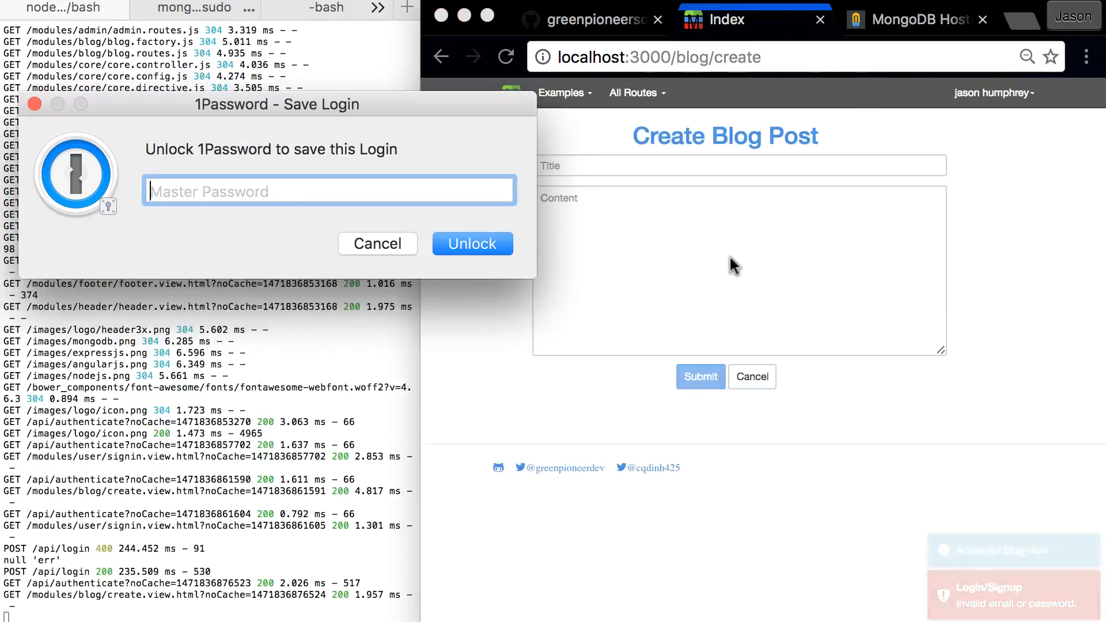
{"action": "left_click", "coordinate": [376, 243]}
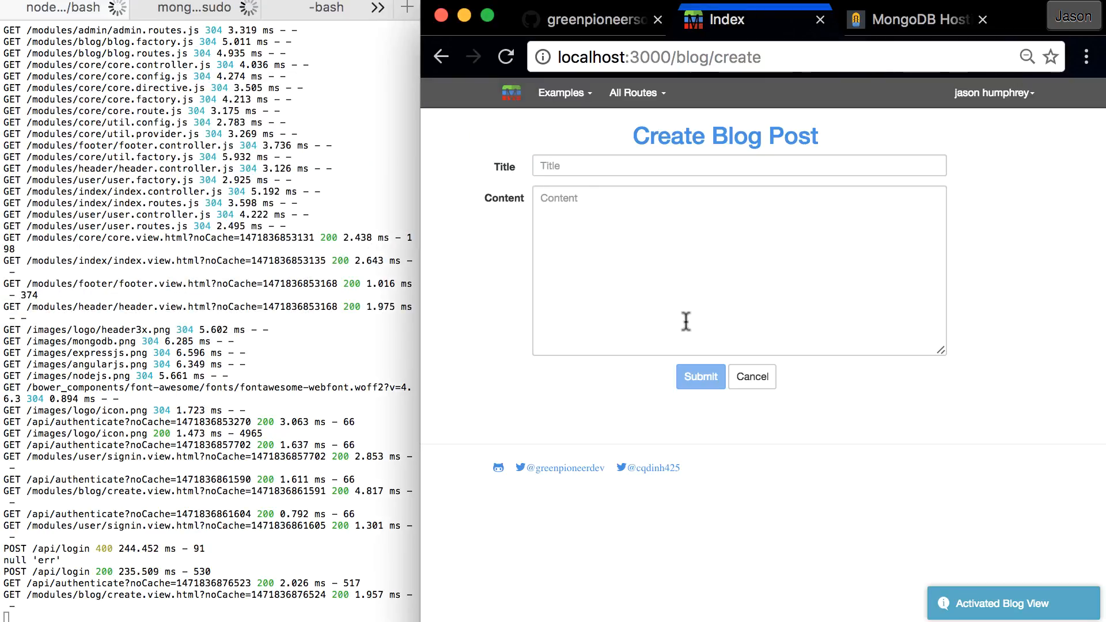
{"action": "mouse_move", "coordinate": [521, 324]}
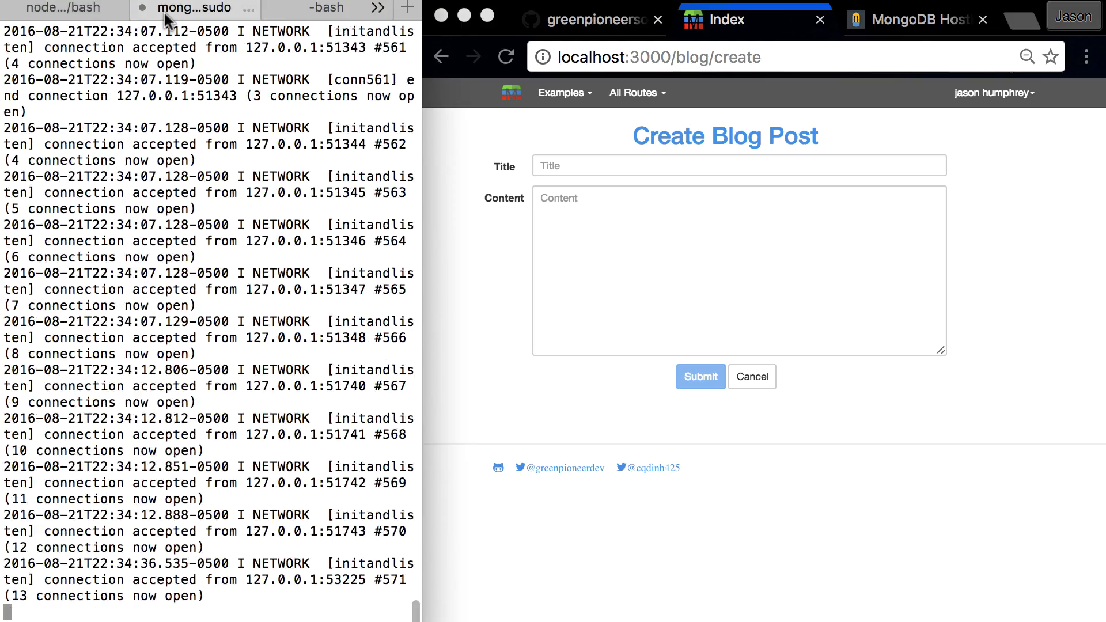
{"action": "mouse_move", "coordinate": [192, 8]}
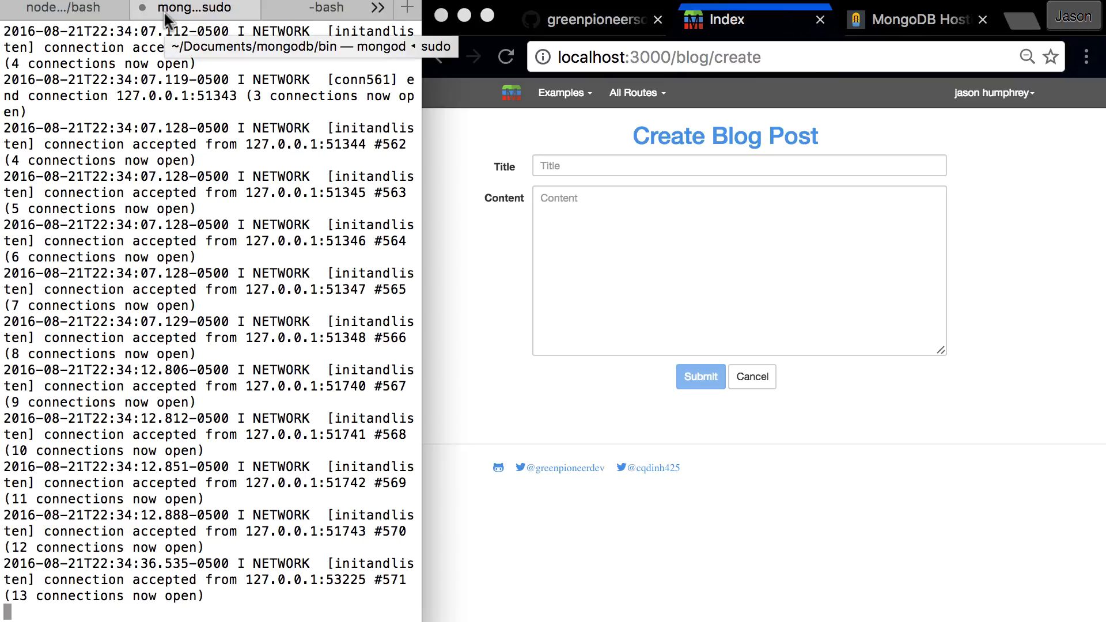